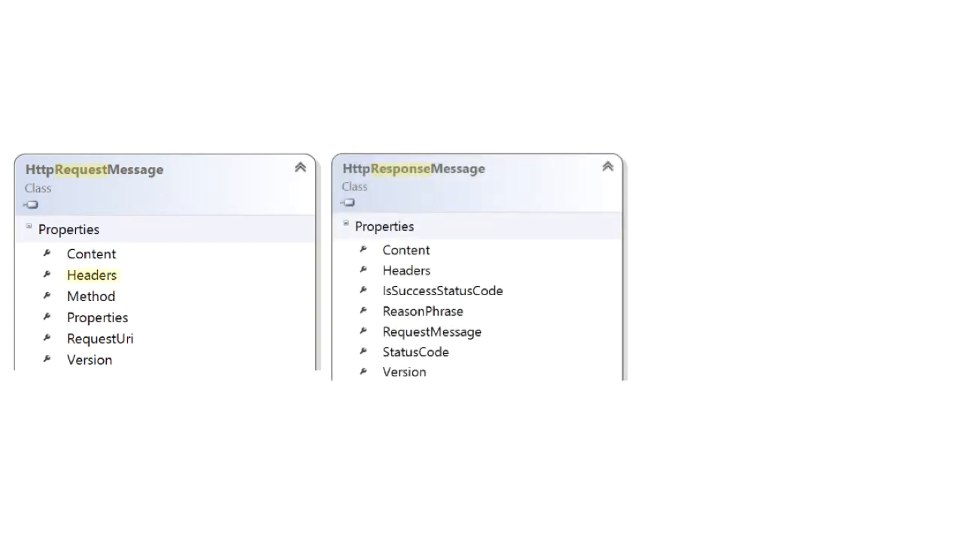
Reveal the HttpContent class diagram, then advance to the HttpRequestMessage code slide.
{"action": "left_click", "coordinate": [407, 270]}
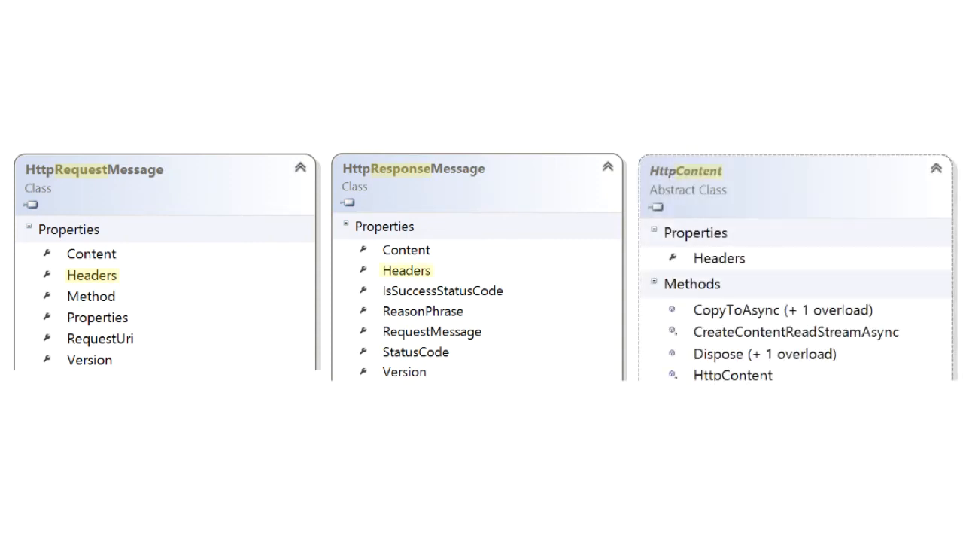
{"action": "left_click", "coordinate": [718, 258]}
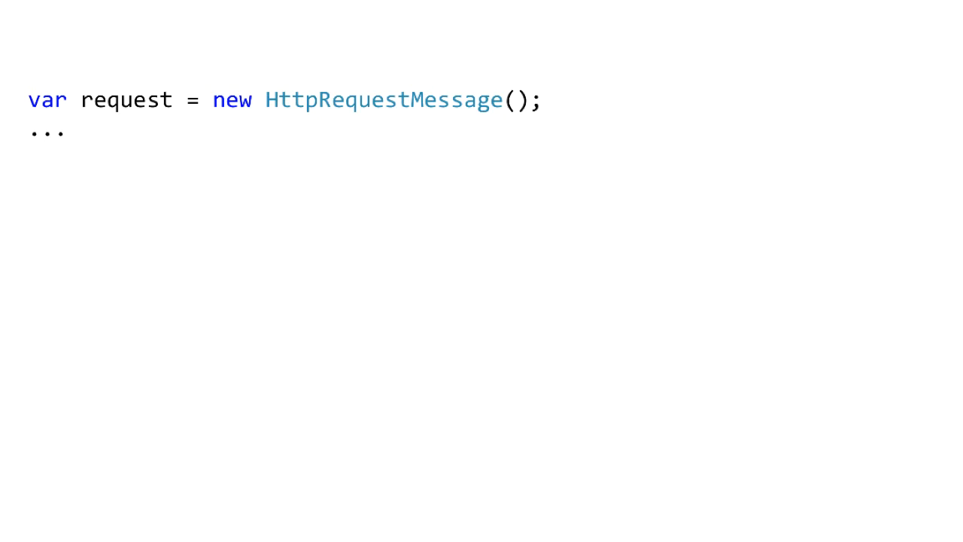
Show the Accept header code, switching MediaTypeWithQualityHeaderValue from "application/json" to "text/xml".
{"action": "type", "text": "var value = new MediaTypeWithQualityHeaderValue(\"application/json\");"}
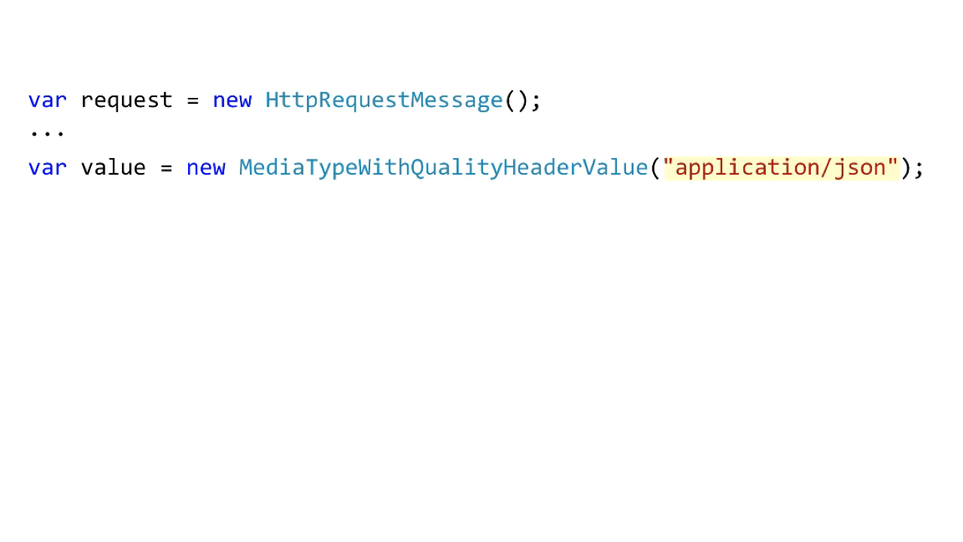
{"action": "type", "text": "request.Headers.Accept.Add(value);"}
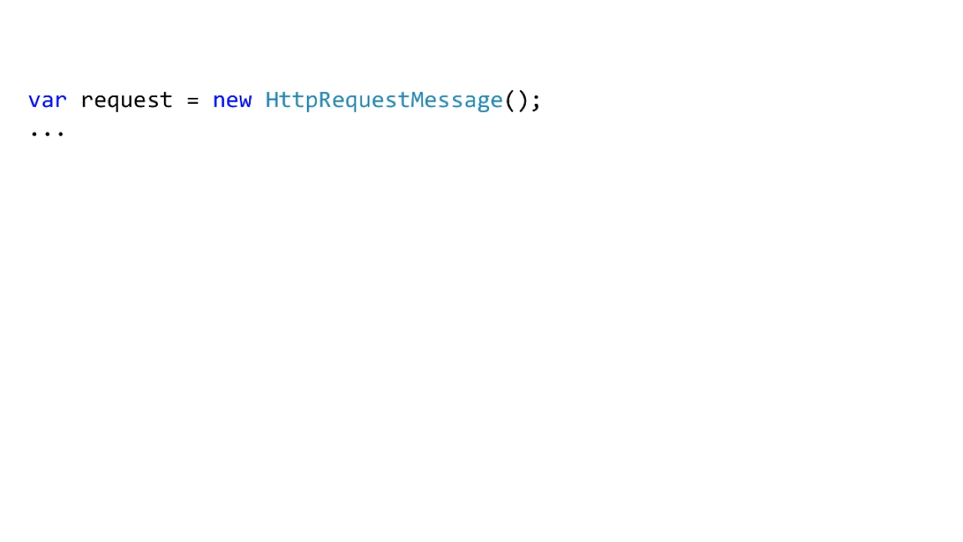
{"action": "type", "text": "var value = new MediaTypeWithQualityHeaderValue(\"text/xml\");"}
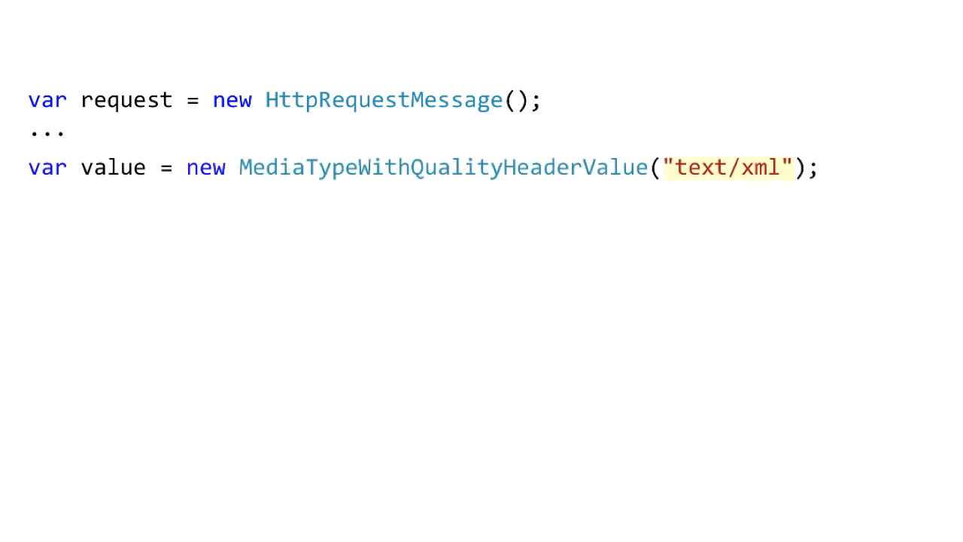